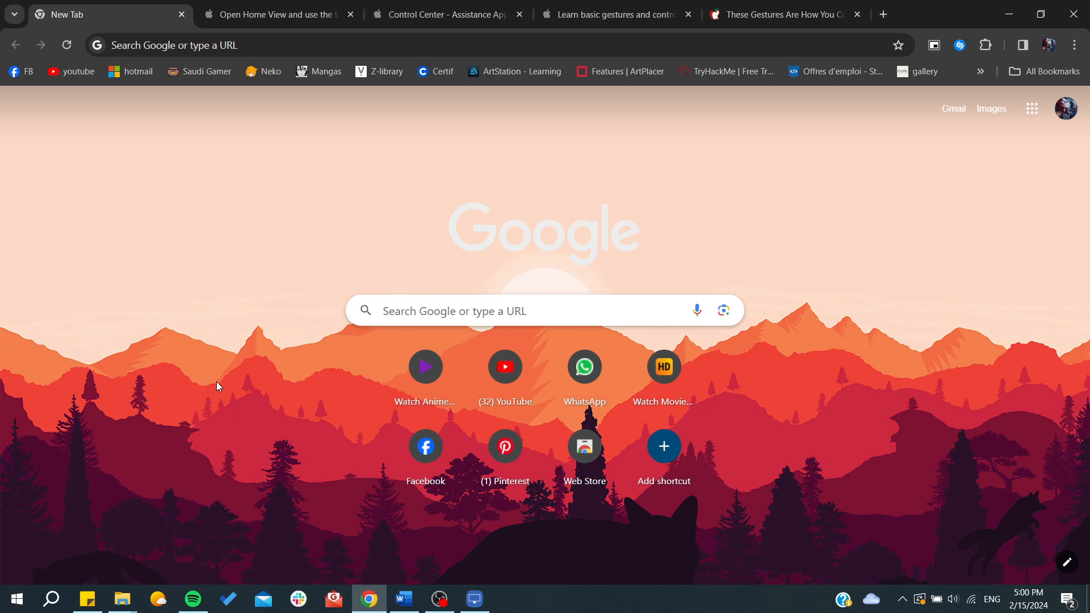
Scroll the 'Open Home View and use the tab bar' guide to its 'Press the Digital Crown' illustration.
{"action": "left_click", "coordinate": [279, 13]}
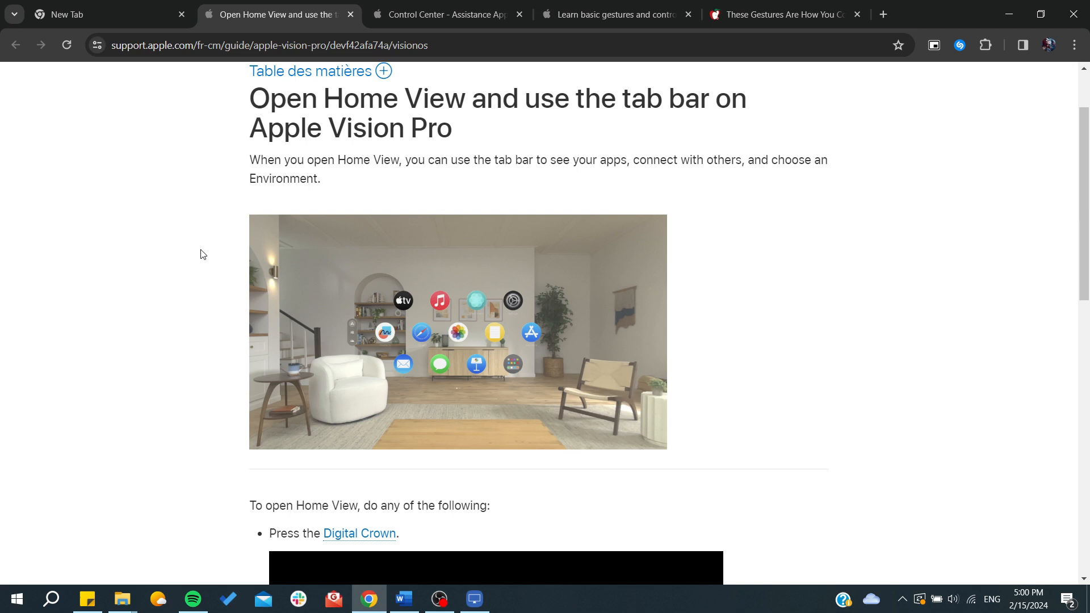
{"action": "scroll", "scroll_direction": "down", "scroll_amount": 3}
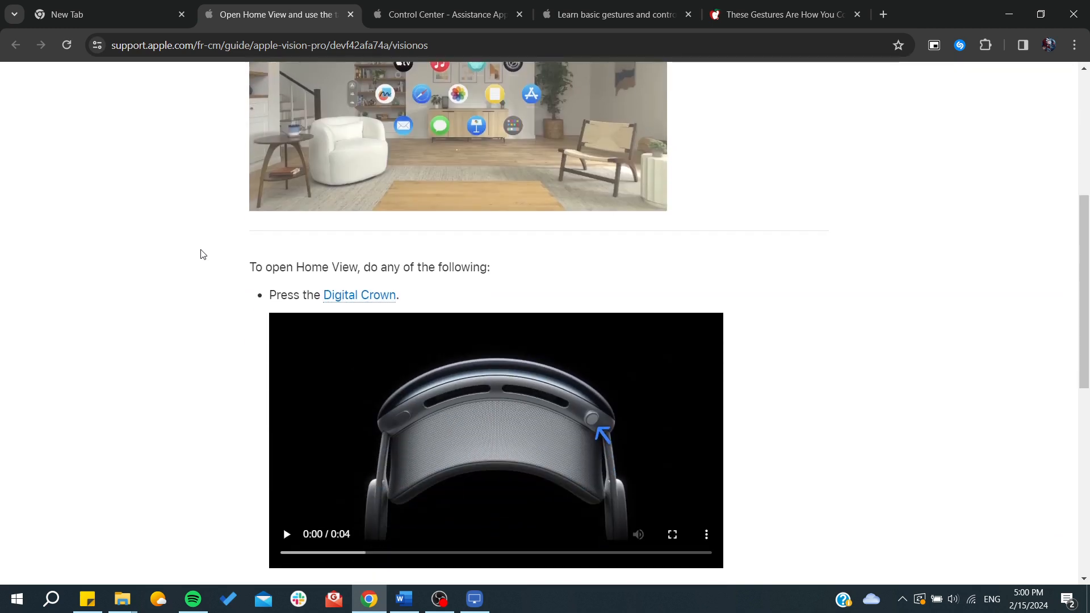
{"action": "scroll", "scroll_direction": "down", "scroll_amount": 3}
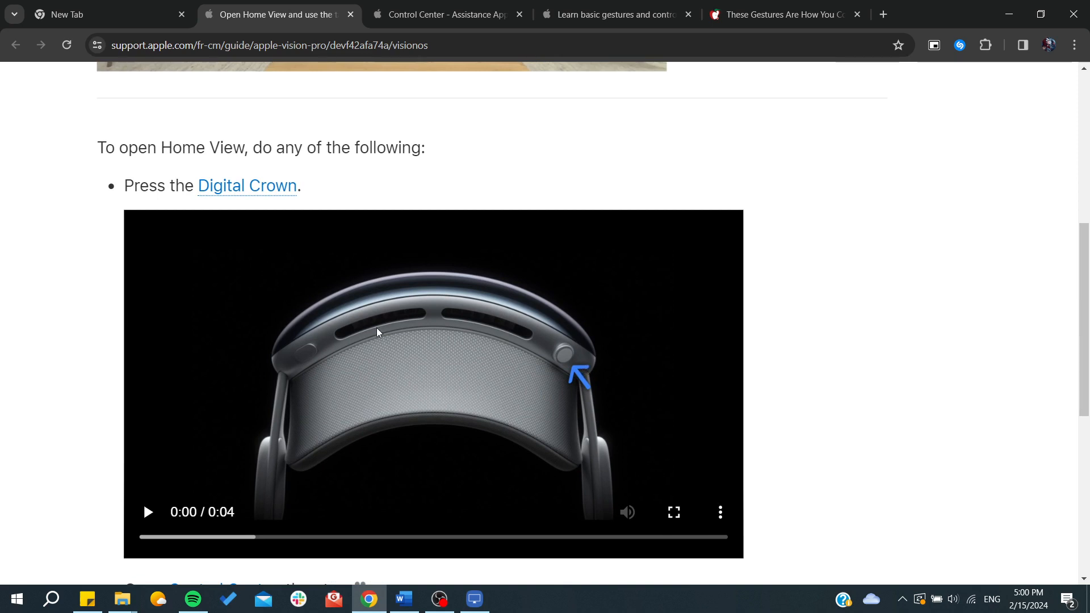
{"action": "mouse_move", "coordinate": [296, 348]}
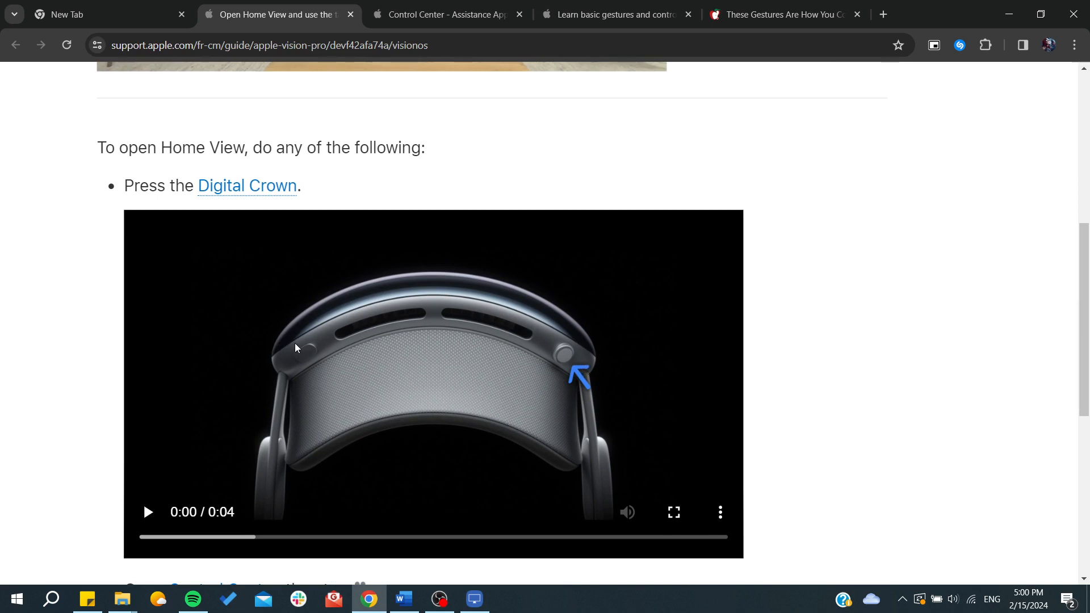
{"action": "left_click", "coordinate": [672, 512]}
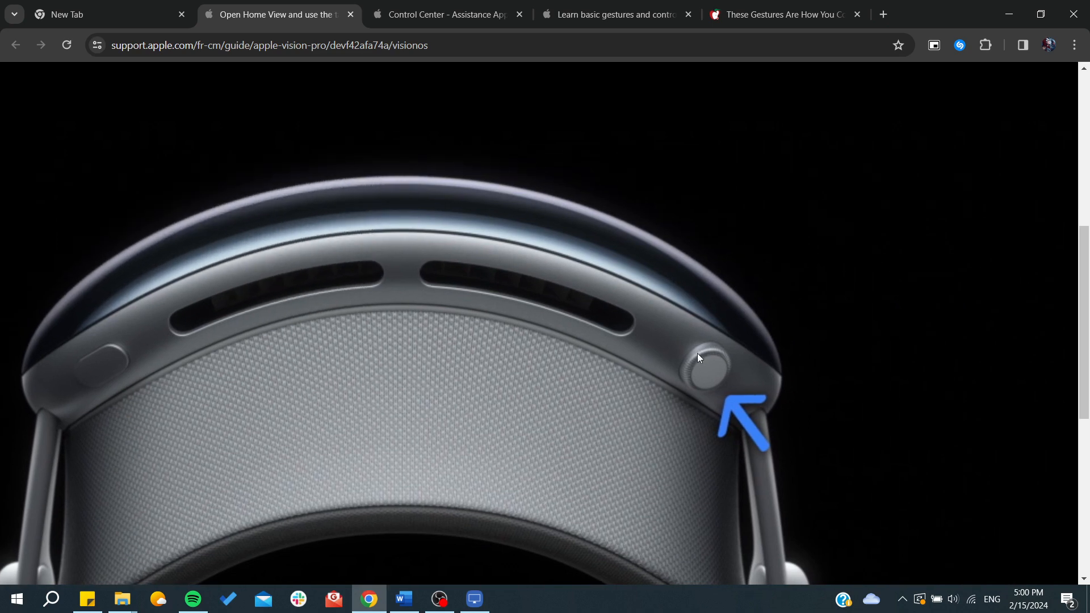
{"action": "mouse_move", "coordinate": [736, 378]}
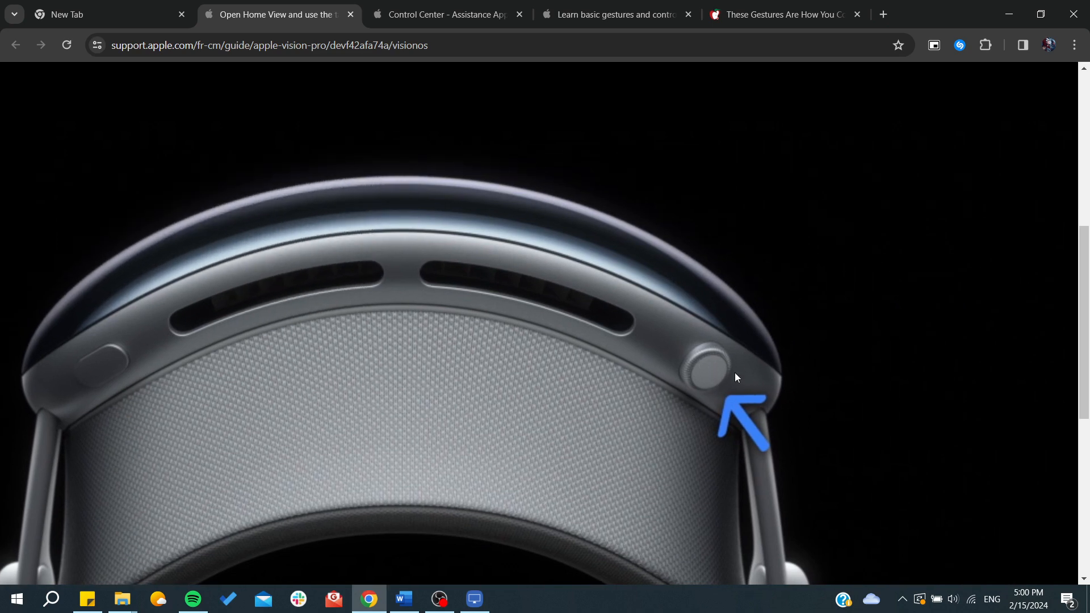
{"action": "scroll", "scroll_direction": "up", "scroll_amount": 3}
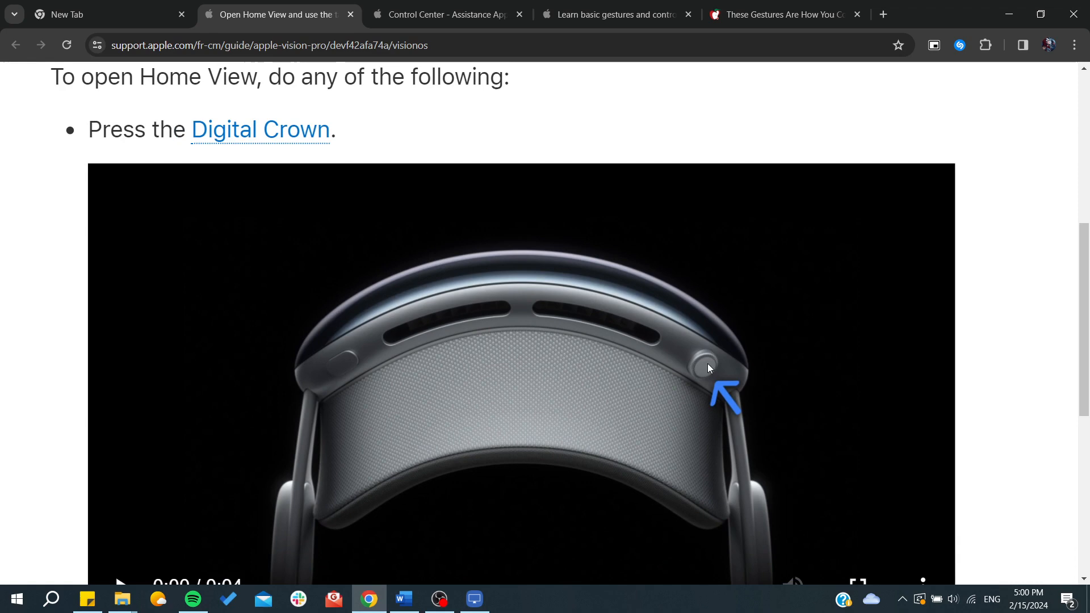
{"action": "scroll", "scroll_direction": "up", "scroll_amount": 3}
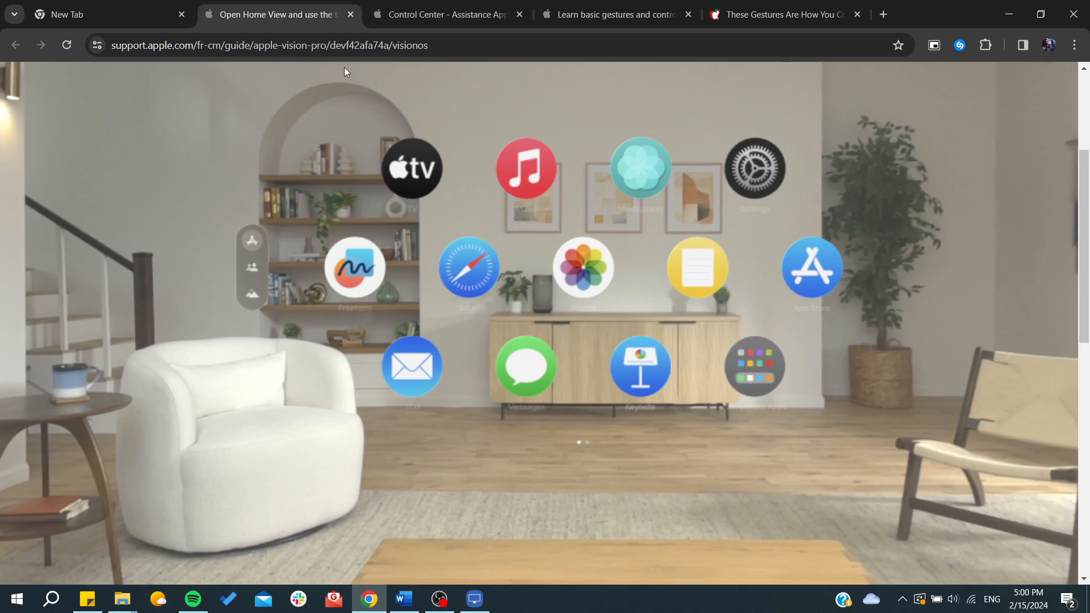
{"action": "mouse_move", "coordinate": [242, 189]}
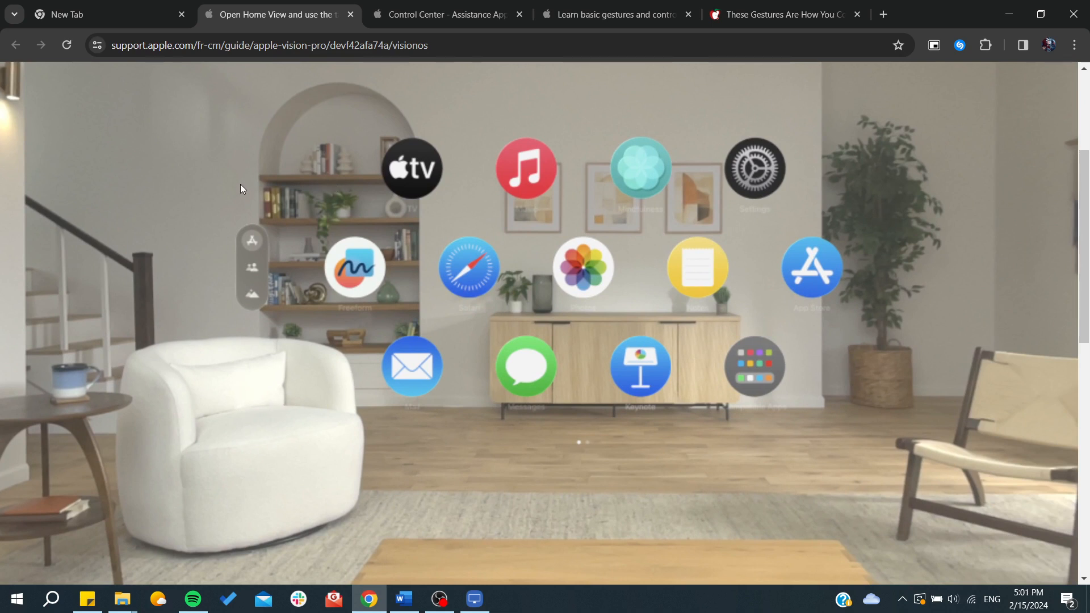
{"action": "mouse_move", "coordinate": [296, 201]}
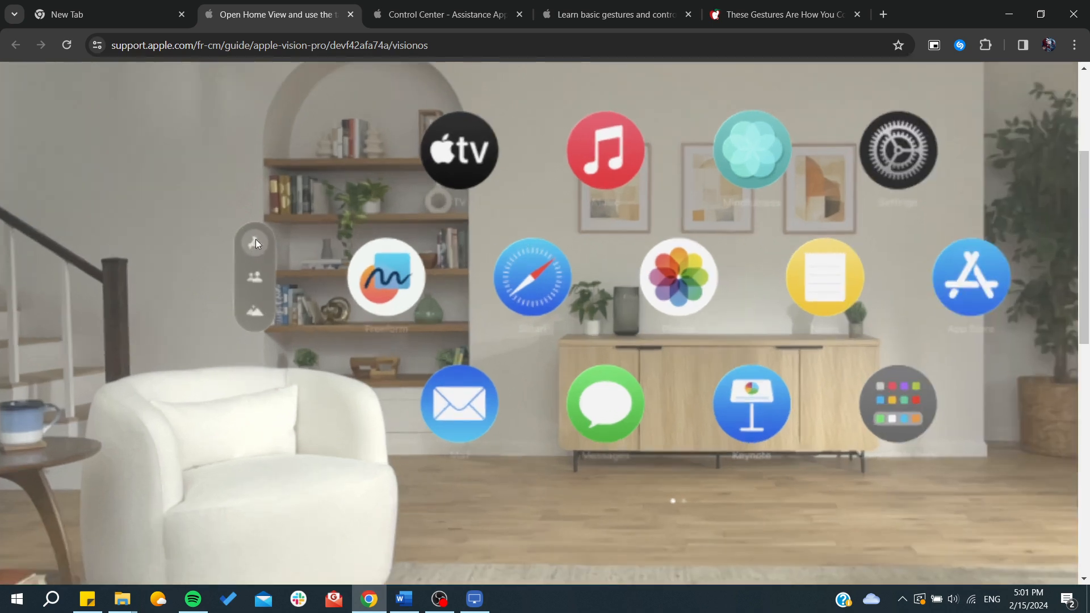
{"action": "mouse_move", "coordinate": [252, 306]}
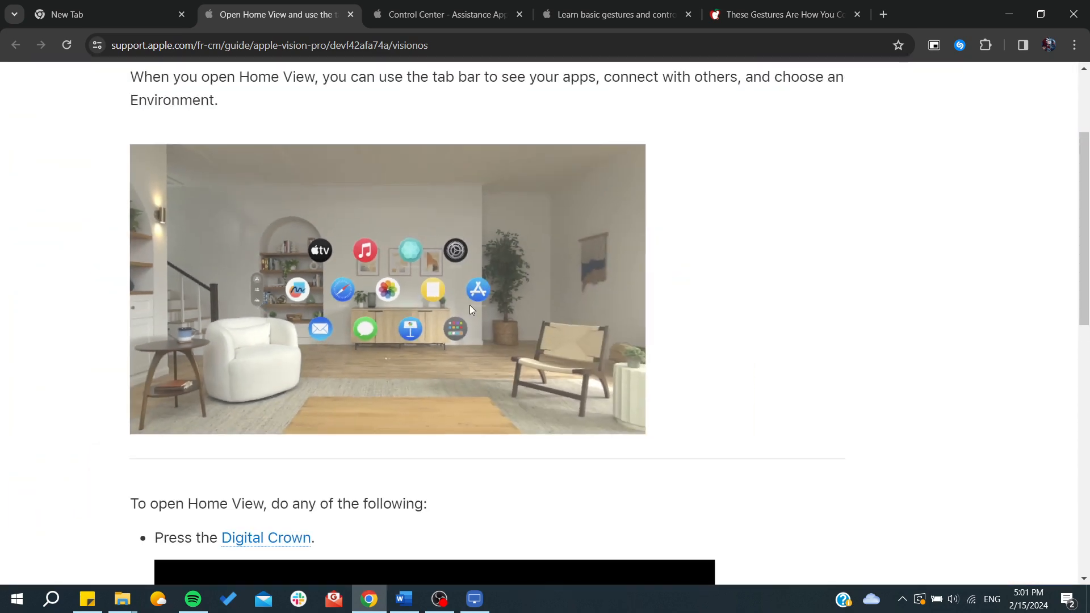
{"action": "mouse_move", "coordinate": [558, 301]}
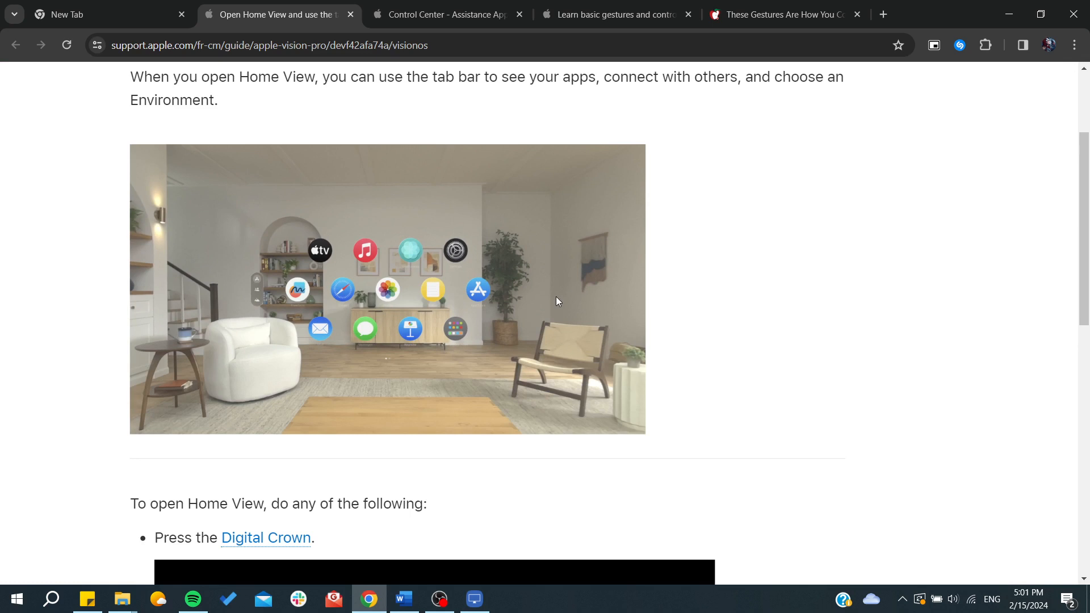
{"action": "mouse_move", "coordinate": [513, 276]}
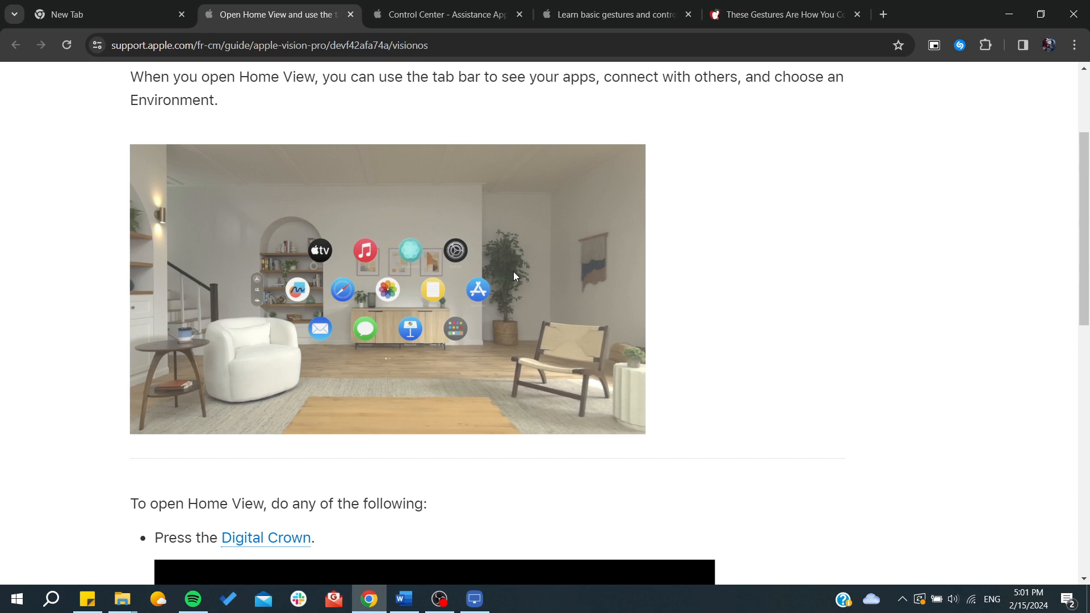
View the MacRumors gesture chart, then the 'Learn basic gestures and controls' gestures table.
{"action": "left_click", "coordinate": [779, 14]}
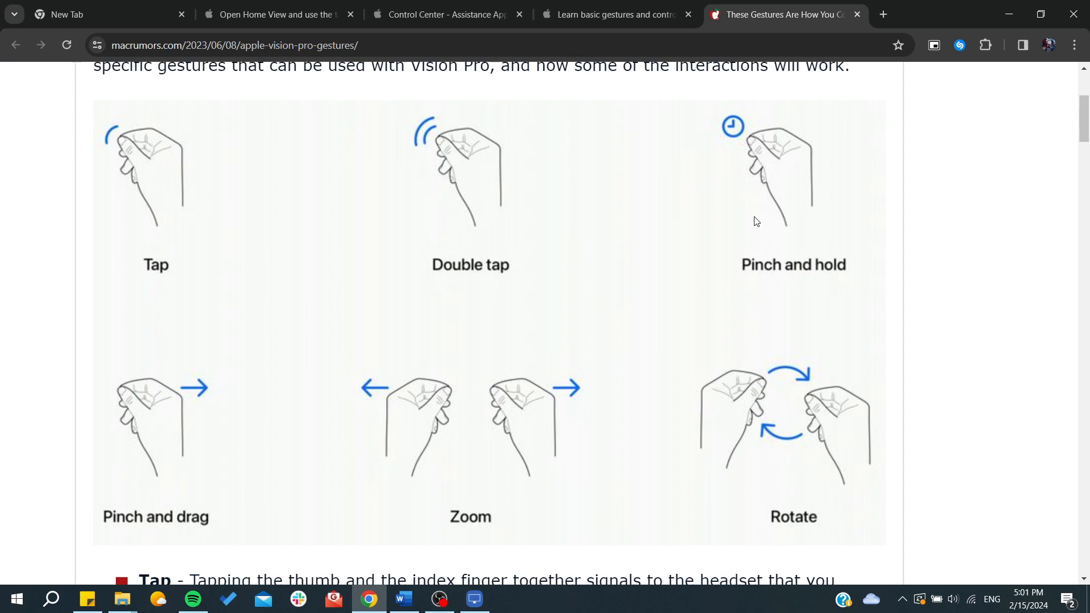
{"action": "mouse_move", "coordinate": [127, 172]}
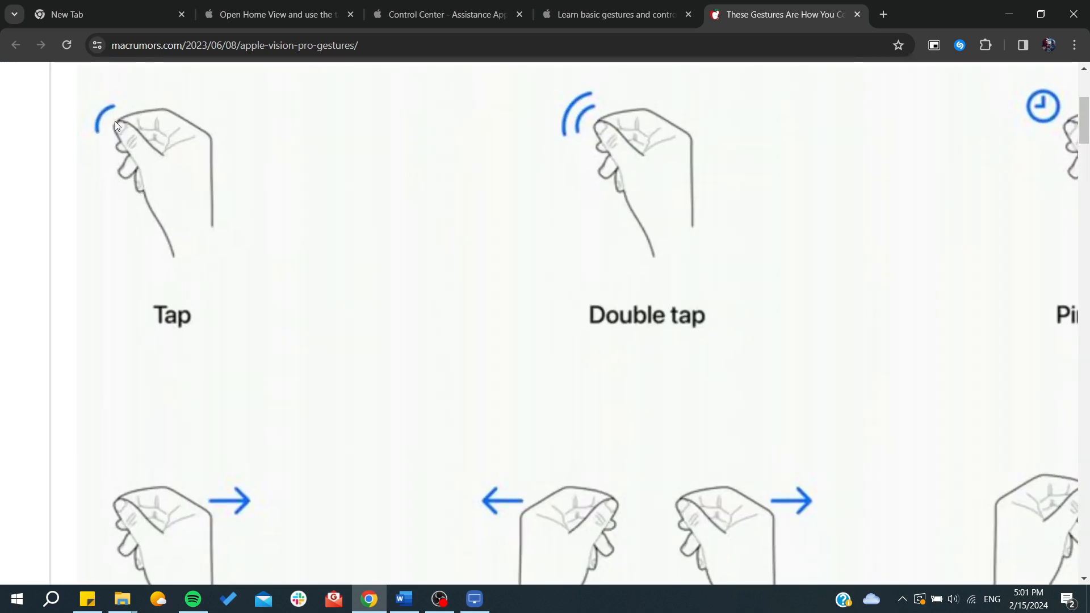
{"action": "mouse_move", "coordinate": [167, 160]}
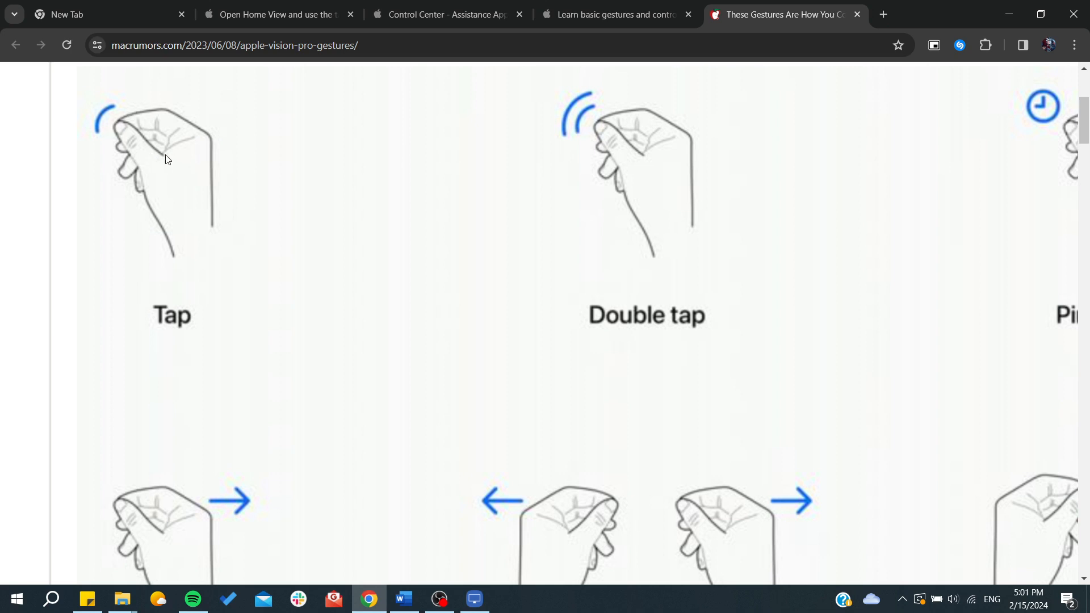
{"action": "mouse_move", "coordinate": [137, 133]}
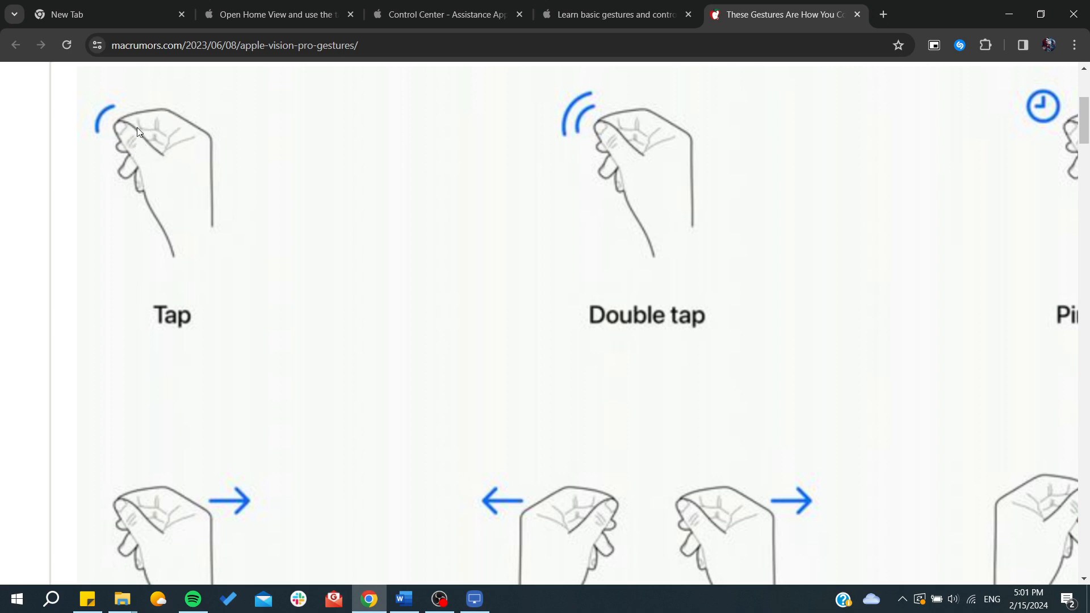
{"action": "scroll", "scroll_direction": "down", "scroll_amount": 3}
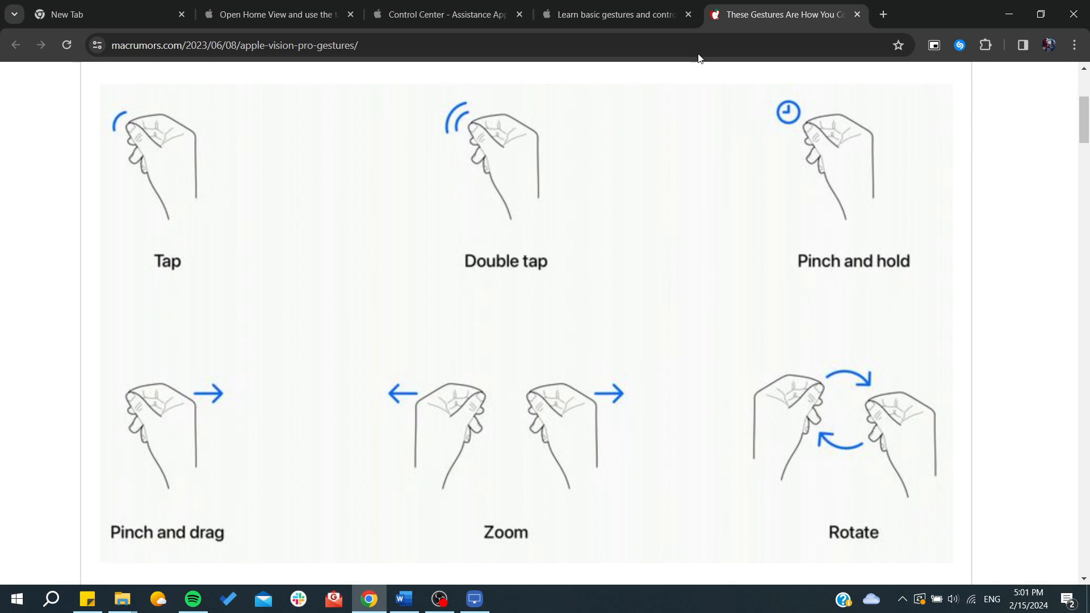
{"action": "mouse_move", "coordinate": [171, 533]}
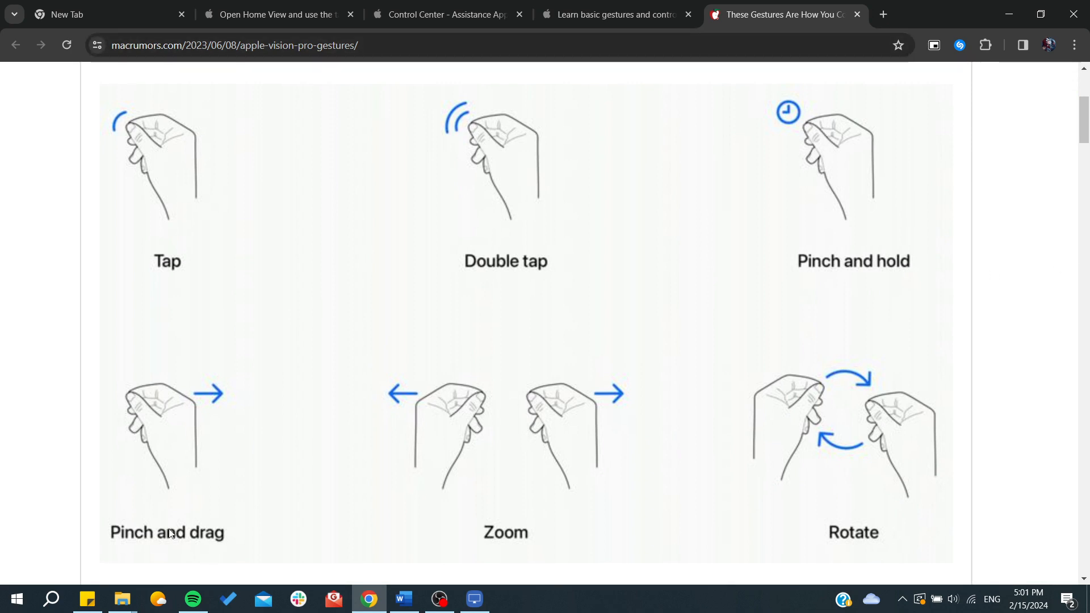
{"action": "mouse_move", "coordinate": [501, 414]}
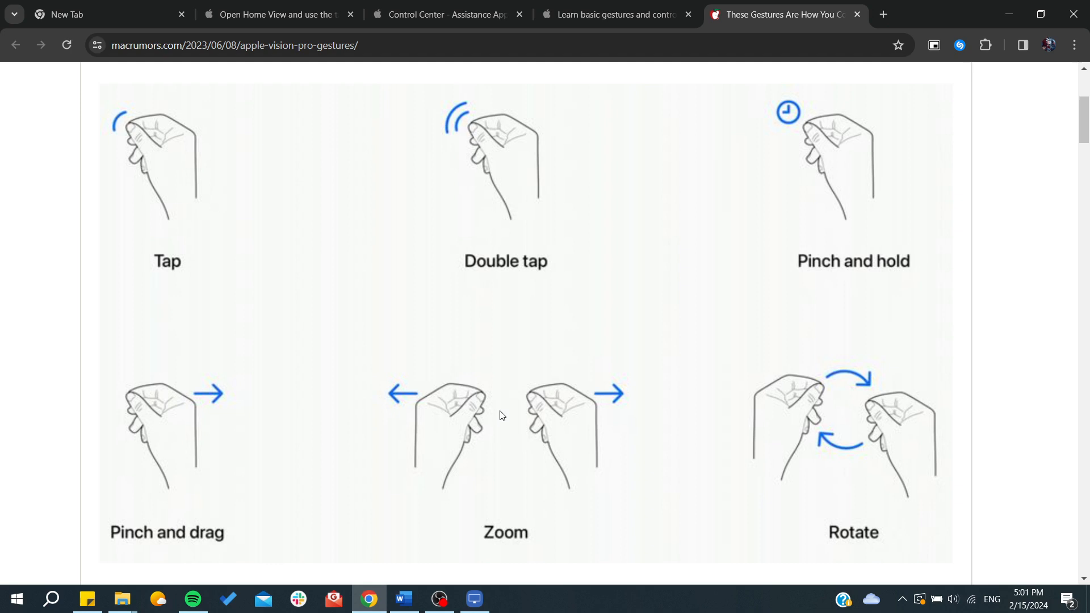
{"action": "mouse_move", "coordinate": [803, 455]}
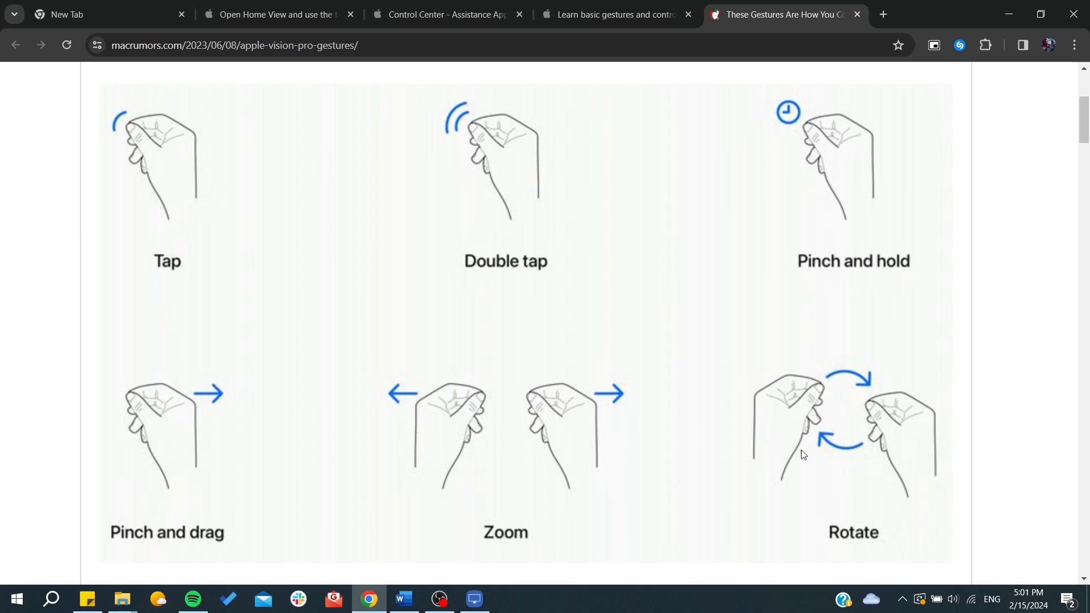
{"action": "mouse_move", "coordinate": [567, 86]}
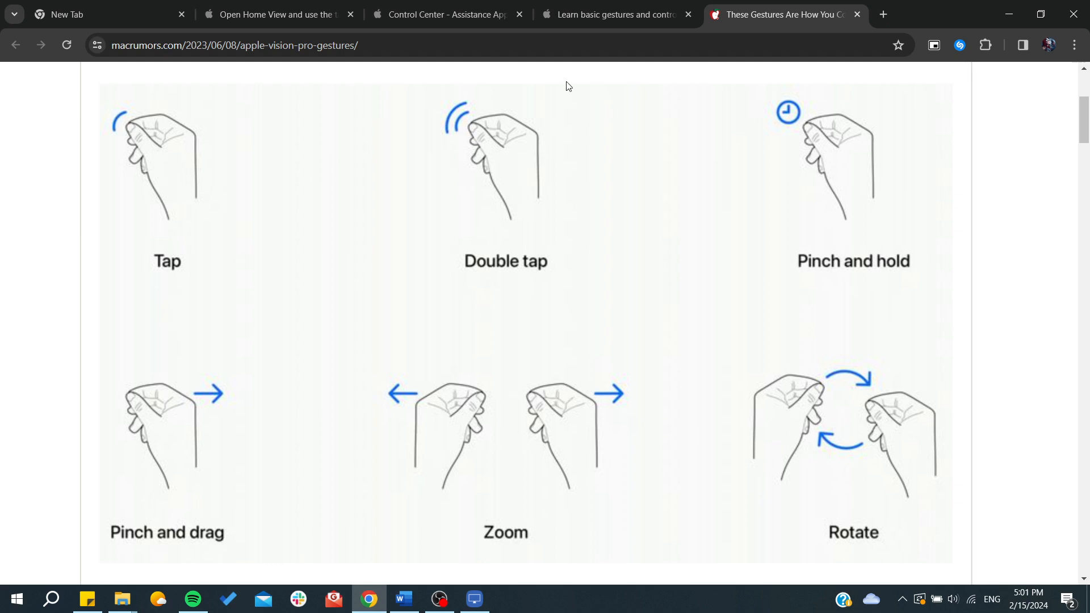
{"action": "left_click", "coordinate": [615, 14]}
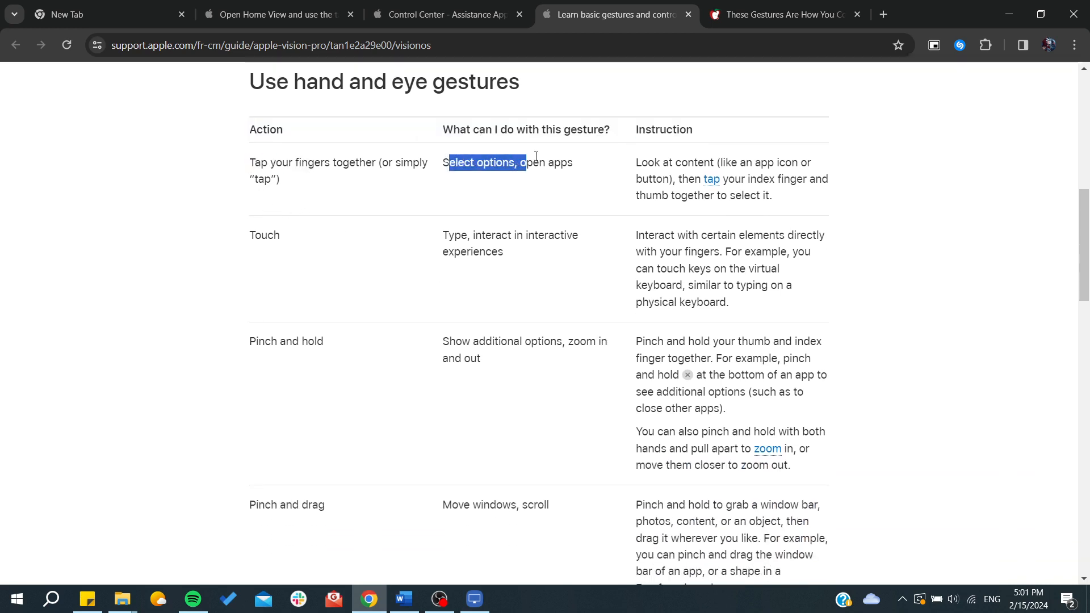
Show the 'Open Home View' page with its visionOS app grid over a living room.
{"action": "left_click", "coordinate": [549, 163]}
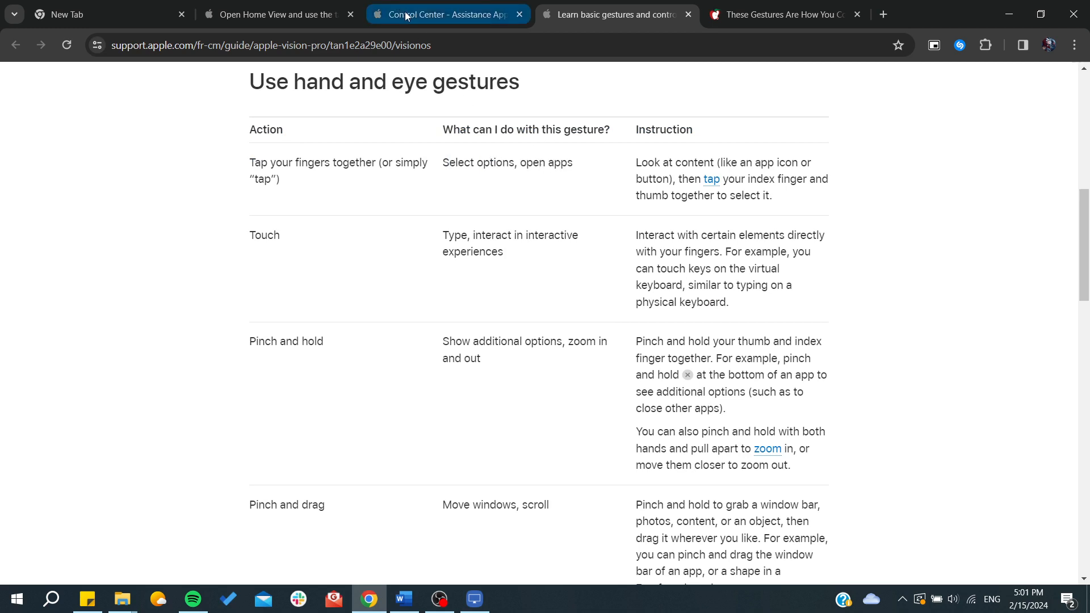
{"action": "left_click", "coordinate": [271, 13]}
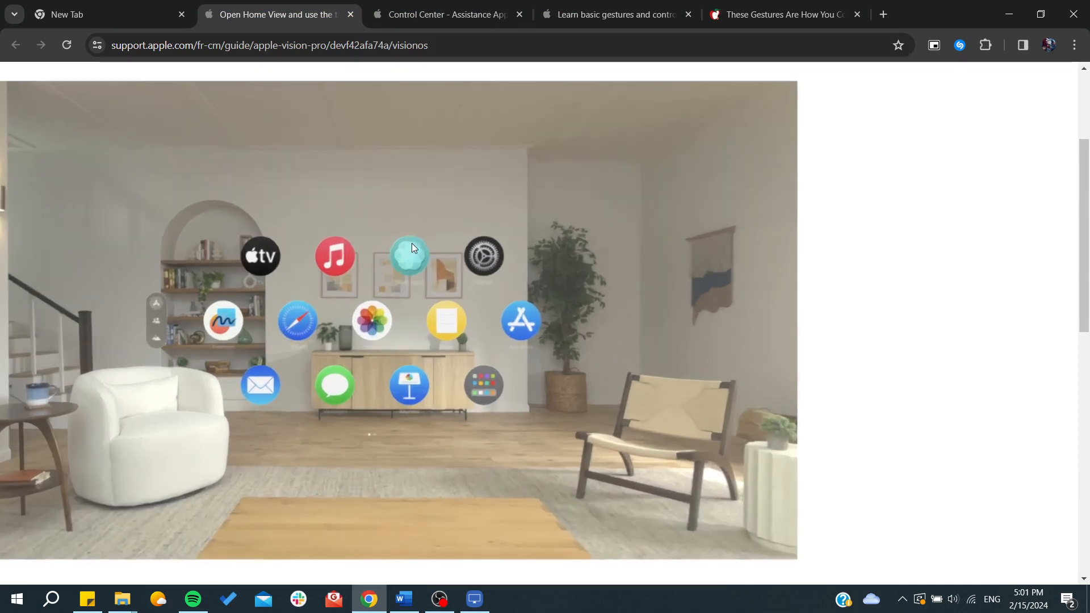
{"action": "mouse_move", "coordinate": [260, 256]}
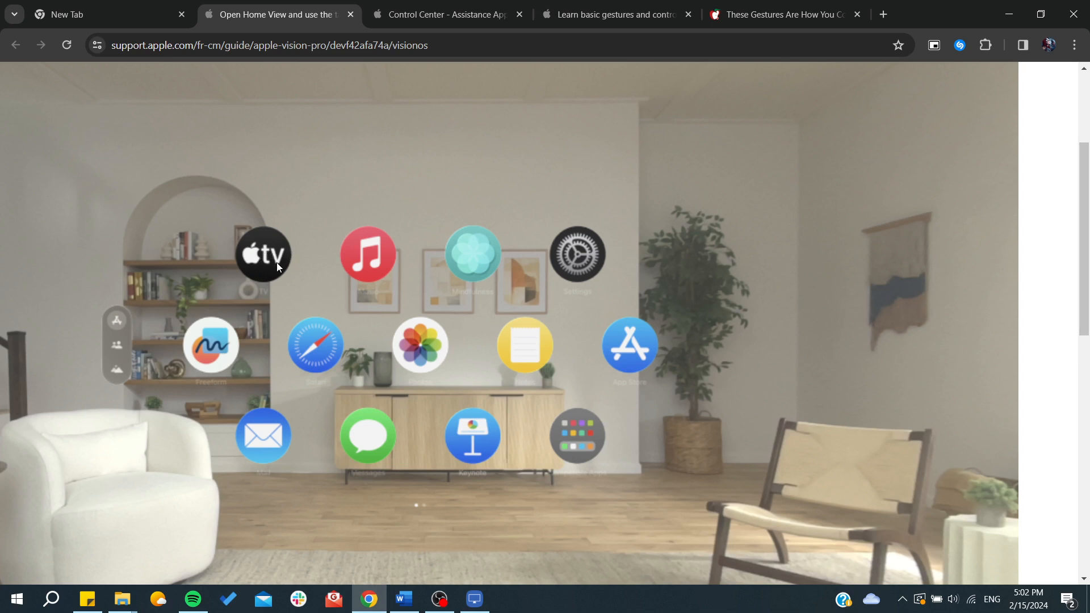
{"action": "mouse_move", "coordinate": [470, 250]}
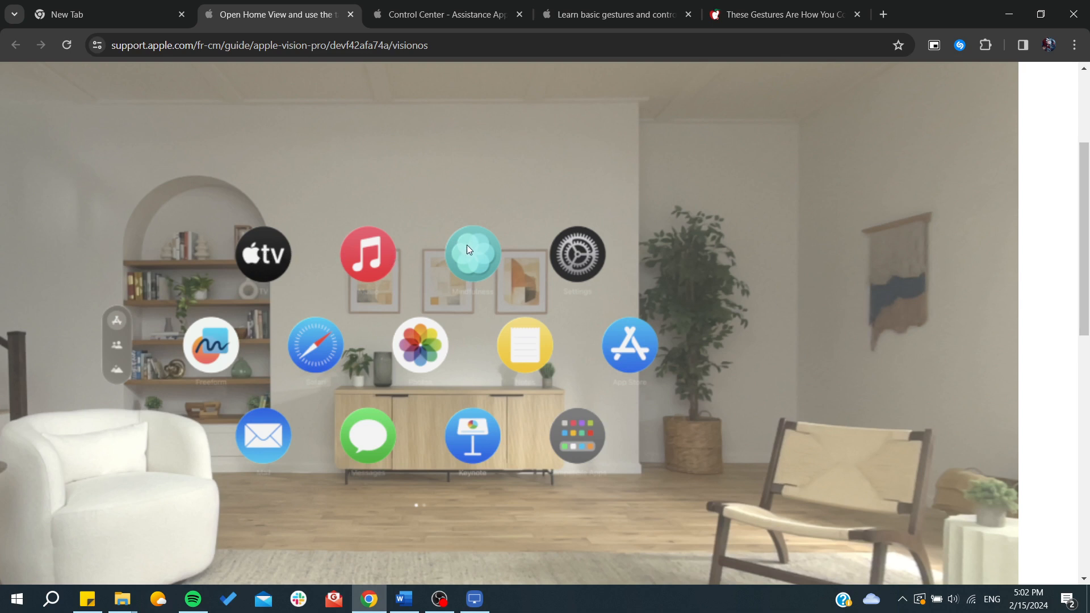
{"action": "left_click", "coordinate": [447, 13]}
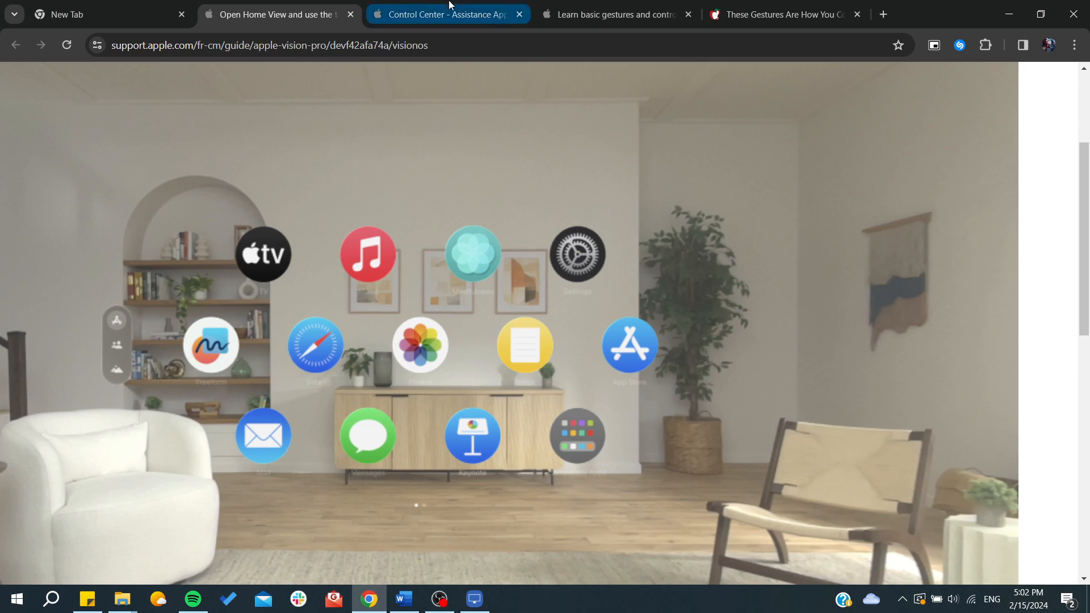
Read the gestures table down to Pinch and drag and Swipe, then return to Home View.
{"action": "left_click", "coordinate": [614, 14]}
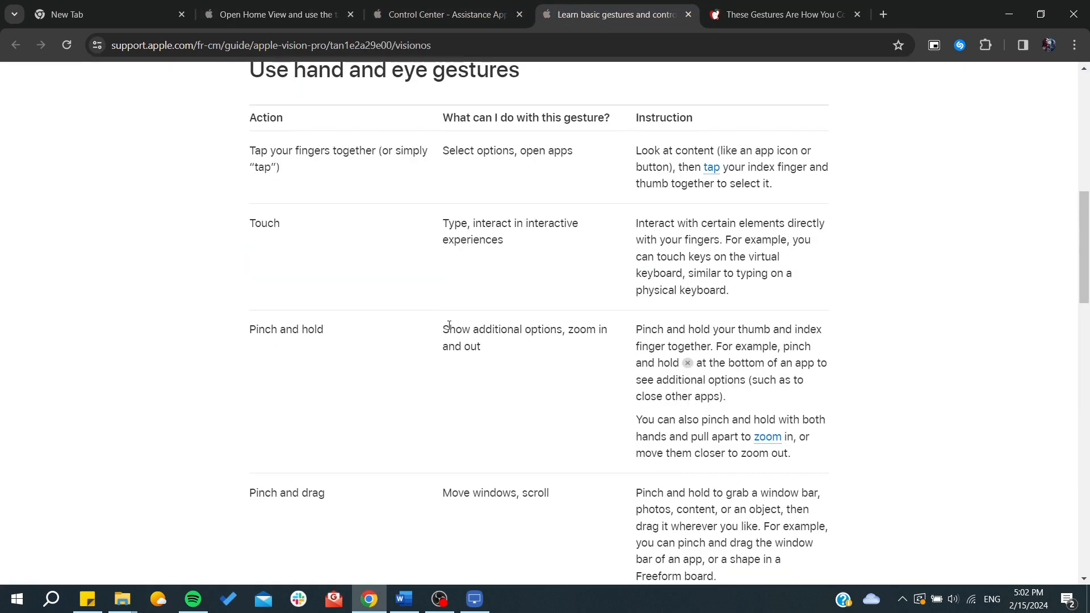
{"action": "mouse_move", "coordinate": [447, 234]}
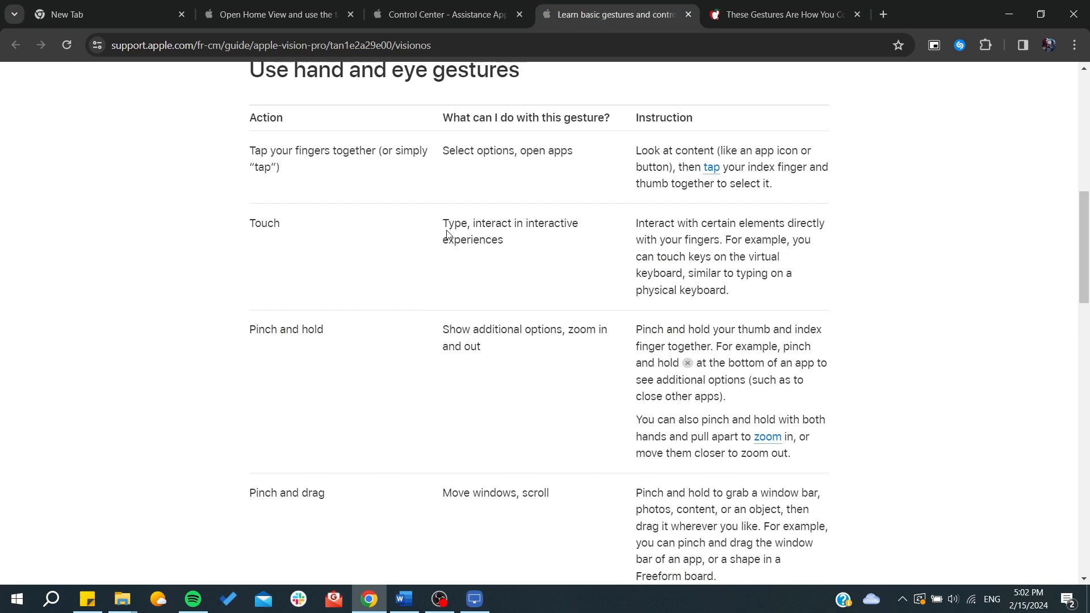
{"action": "mouse_move", "coordinate": [442, 261]}
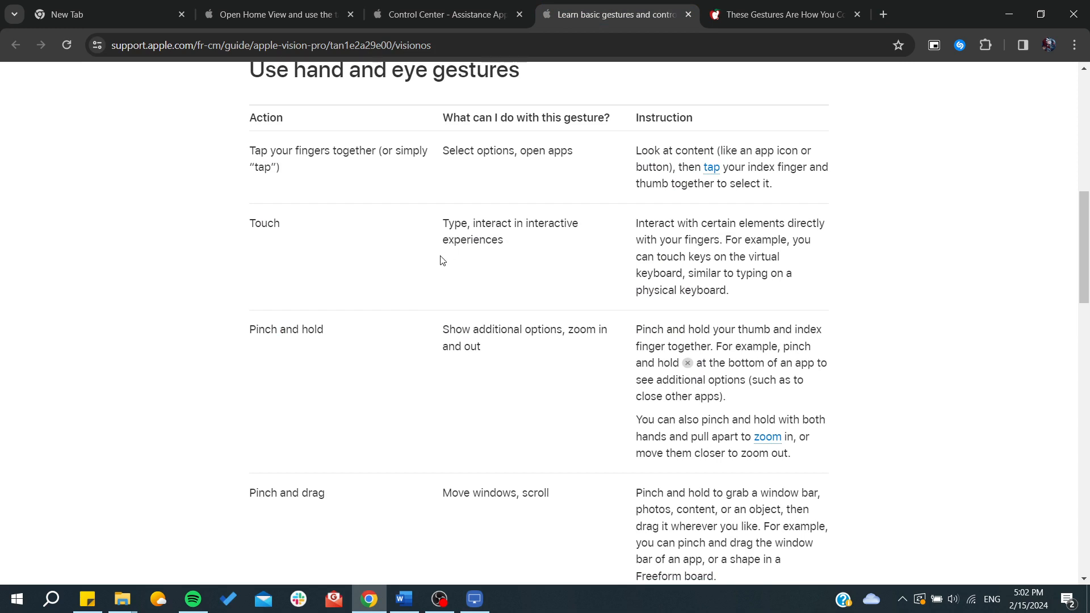
{"action": "mouse_move", "coordinate": [257, 221]}
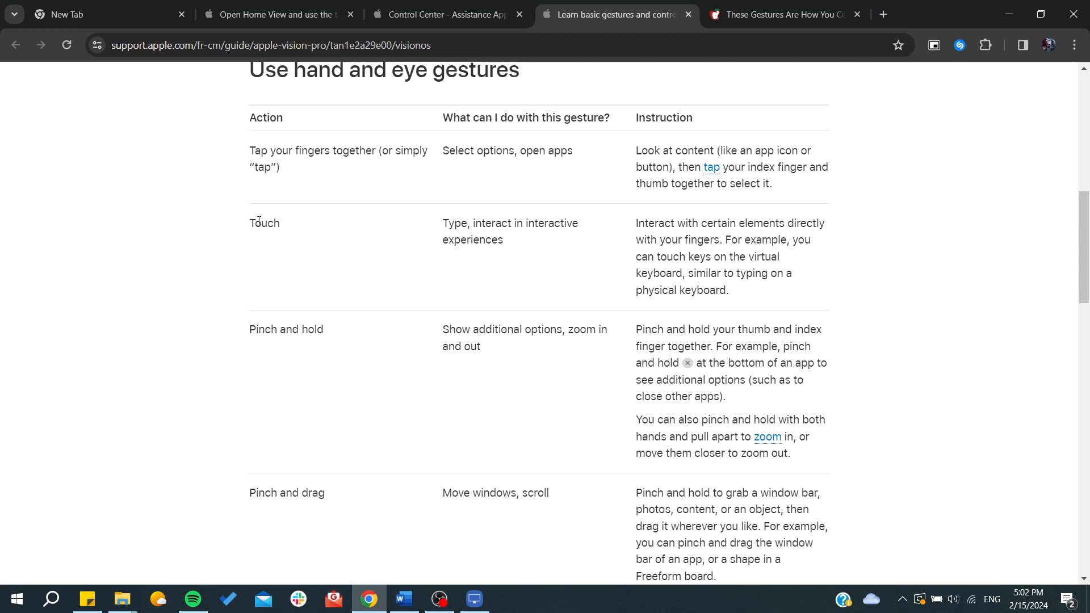
{"action": "scroll", "scroll_direction": "down", "scroll_amount": 3}
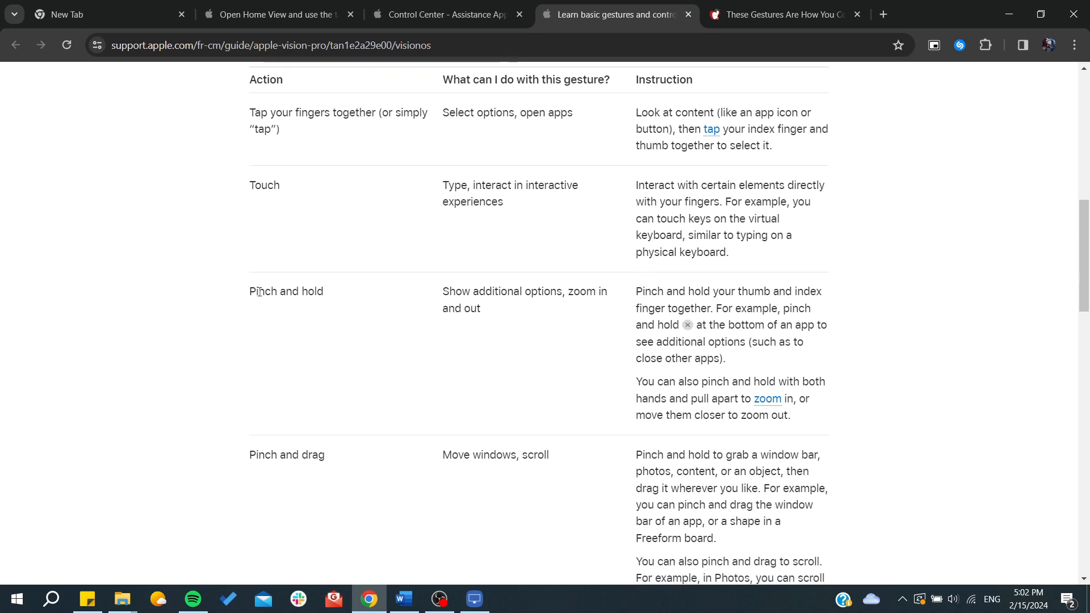
{"action": "mouse_move", "coordinate": [396, 290]}
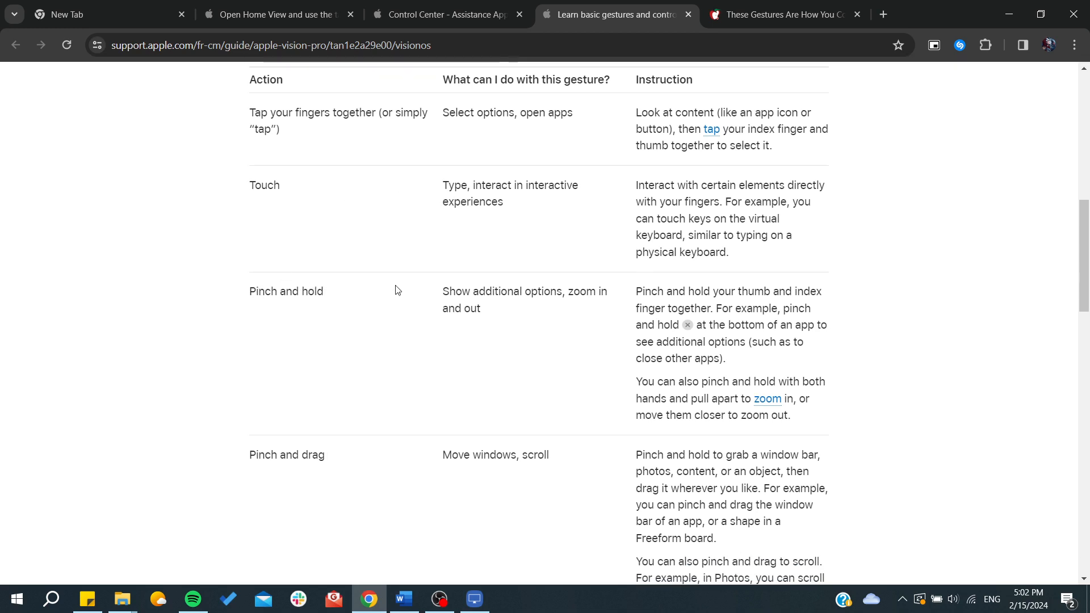
{"action": "scroll", "scroll_direction": "down", "scroll_amount": 3}
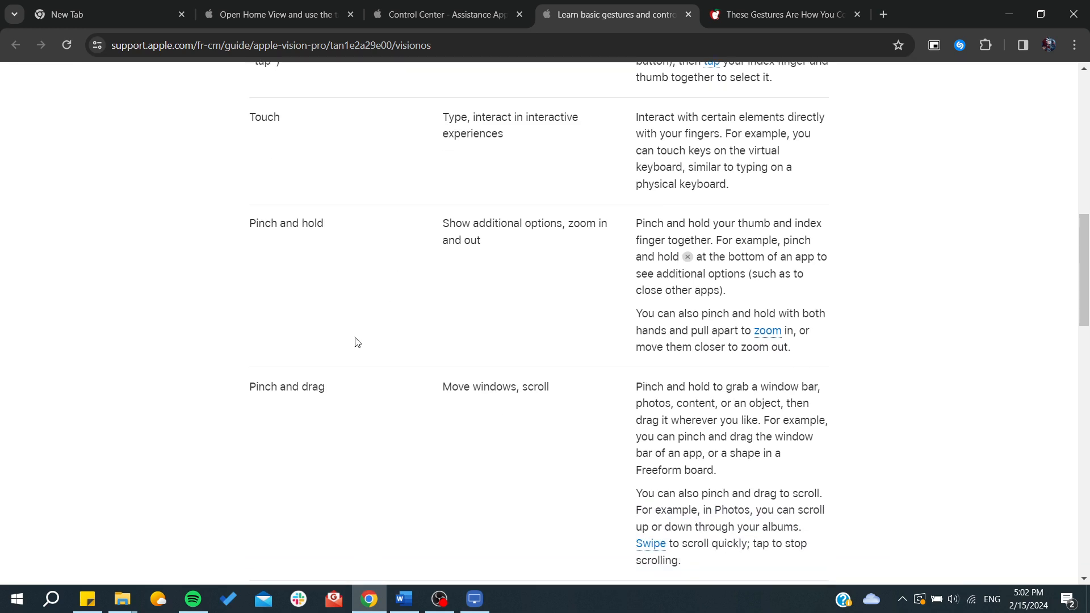
{"action": "scroll", "scroll_direction": "down", "scroll_amount": 3}
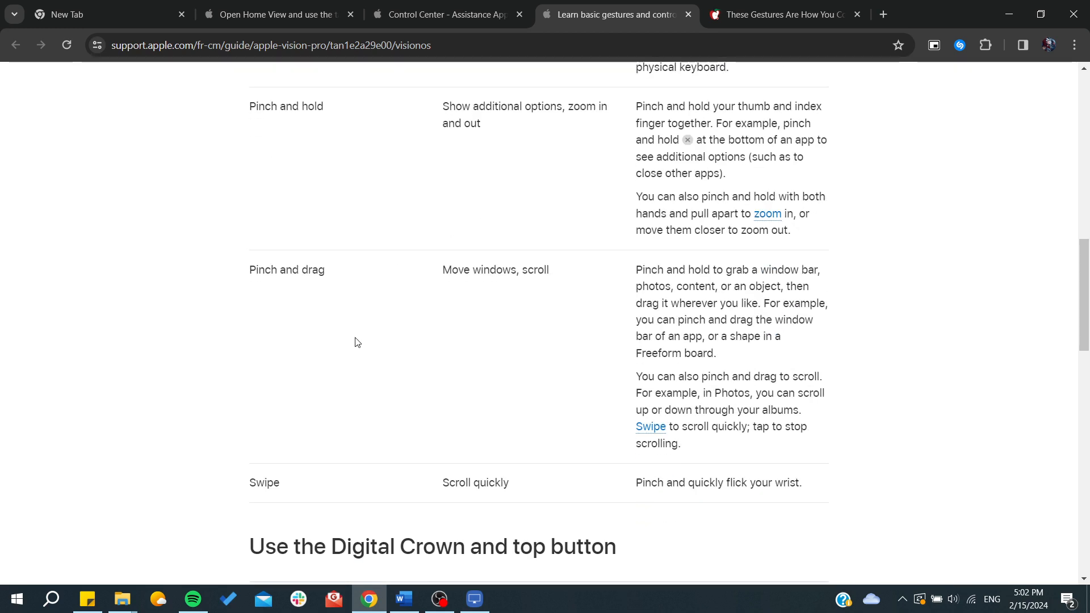
{"action": "mouse_move", "coordinate": [339, 9]}
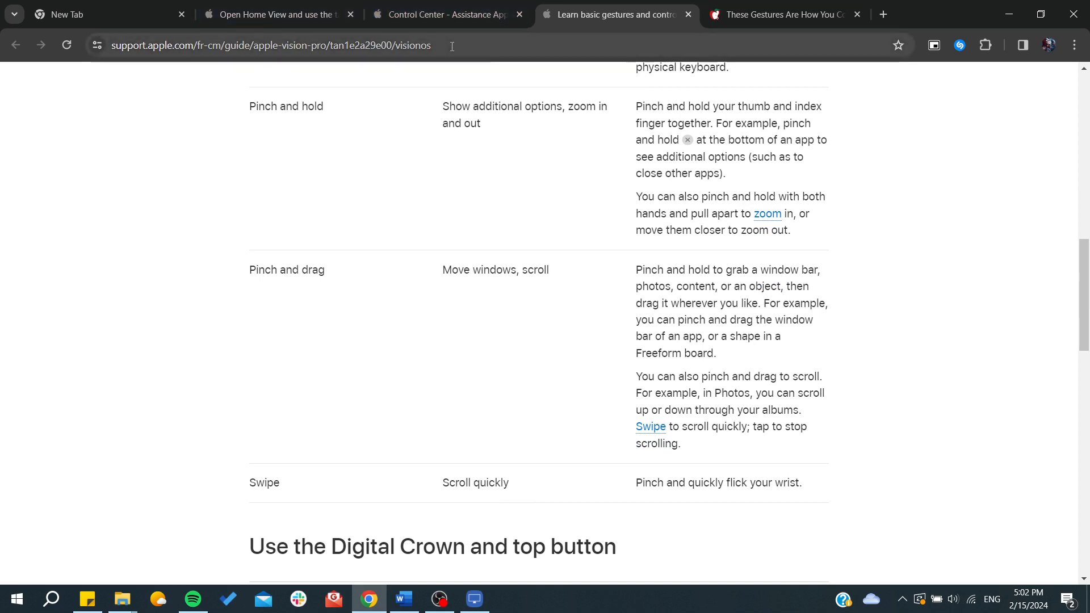
{"action": "left_click", "coordinate": [272, 13]}
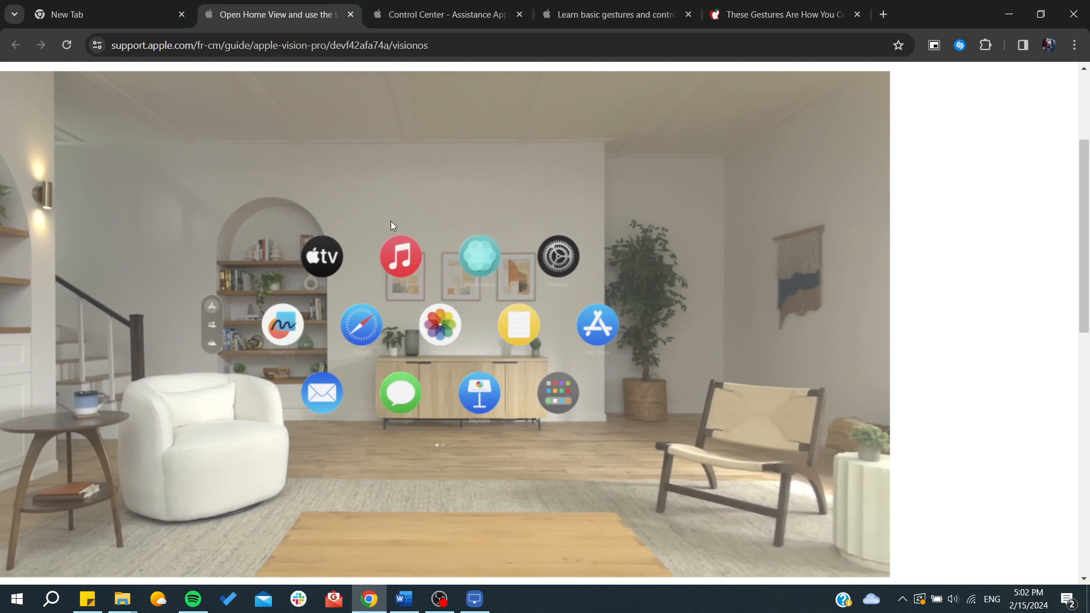
{"action": "mouse_move", "coordinate": [615, 320]}
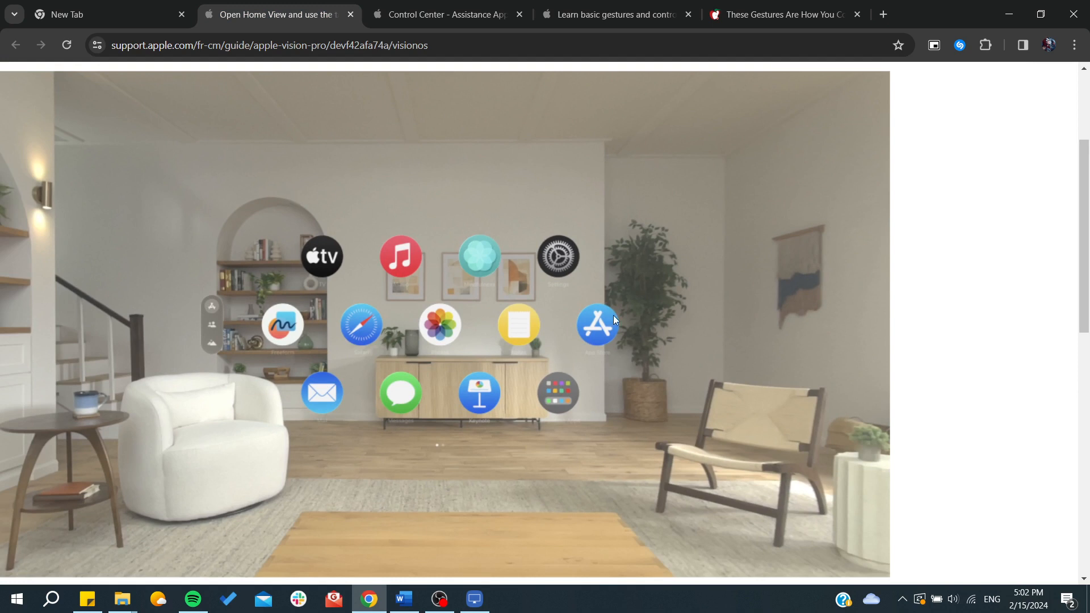
{"action": "mouse_move", "coordinate": [601, 322]}
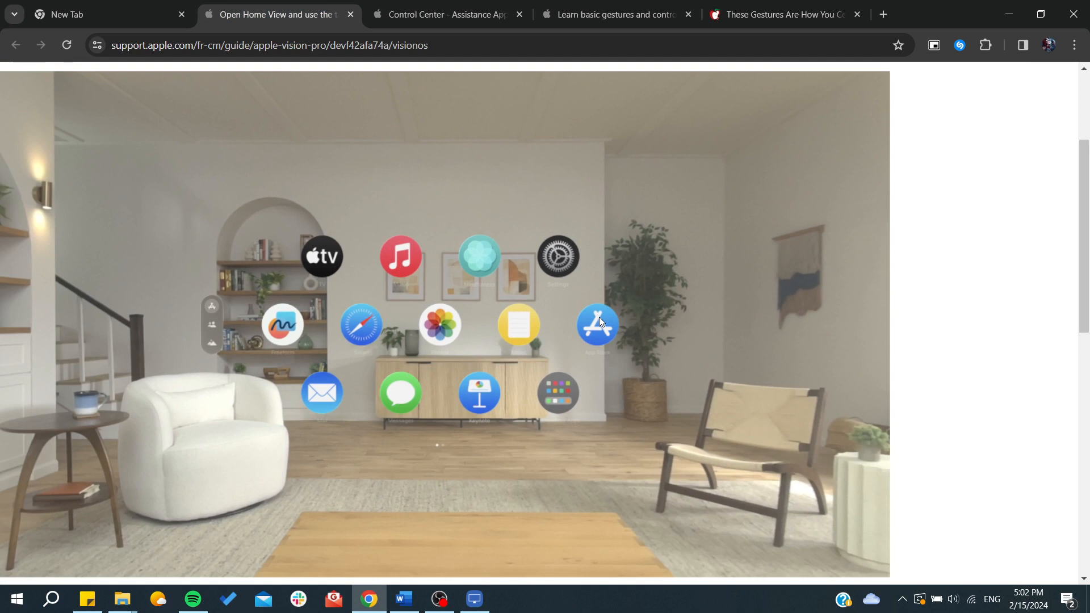
{"action": "mouse_move", "coordinate": [601, 288]}
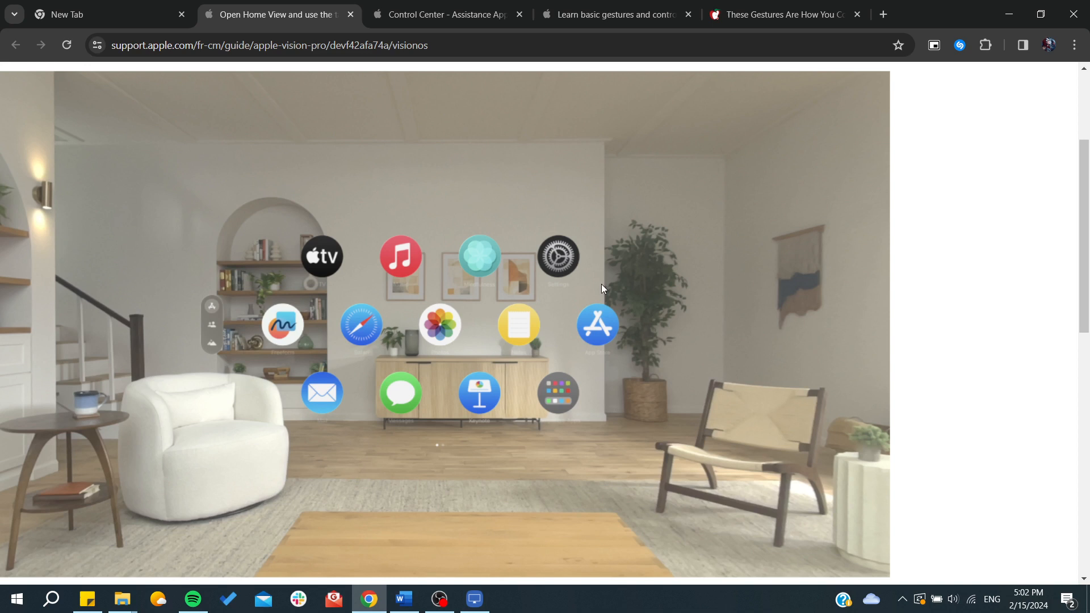
{"action": "mouse_move", "coordinate": [602, 307]}
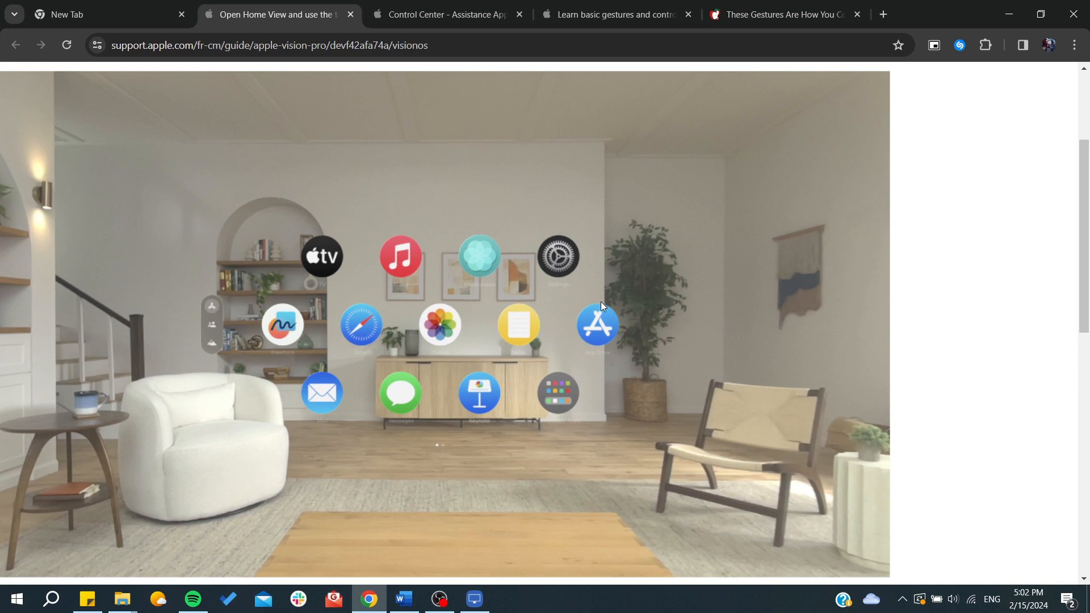
{"action": "mouse_move", "coordinate": [556, 263]}
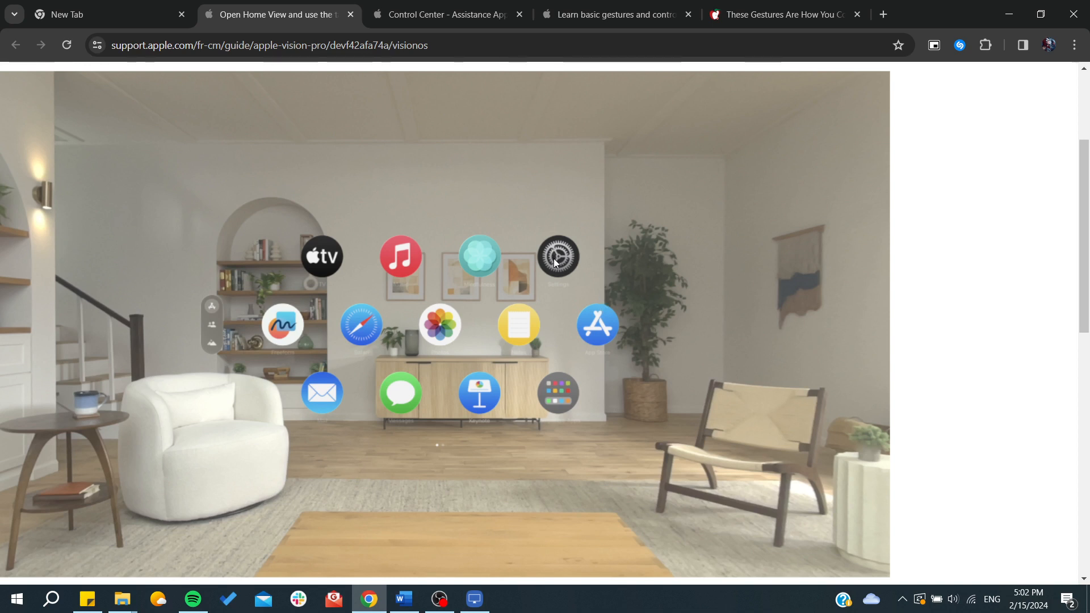
{"action": "mouse_move", "coordinate": [438, 325]}
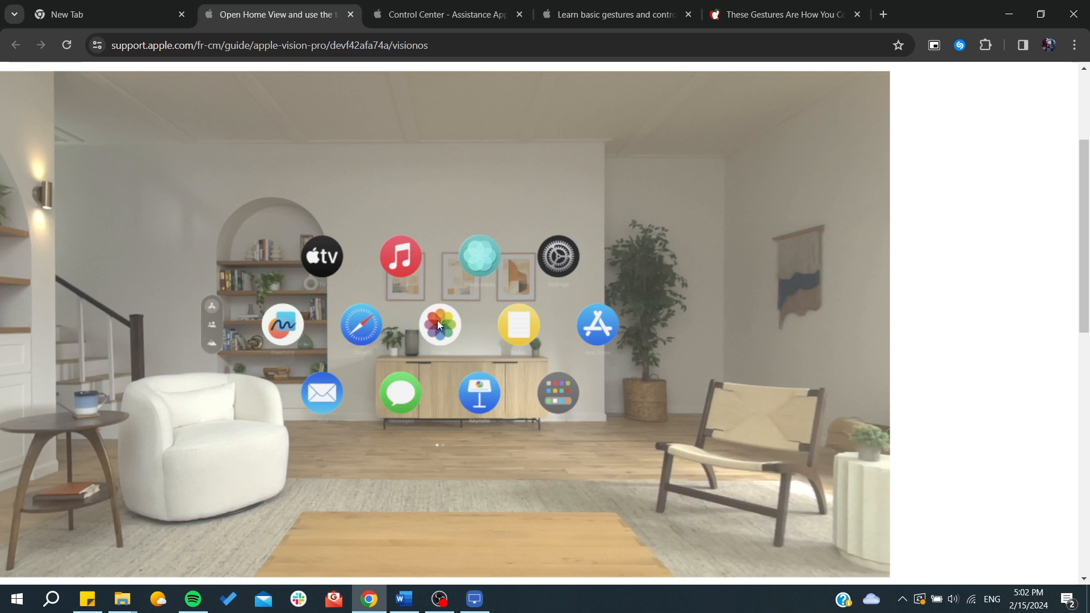
{"action": "mouse_move", "coordinate": [387, 322]}
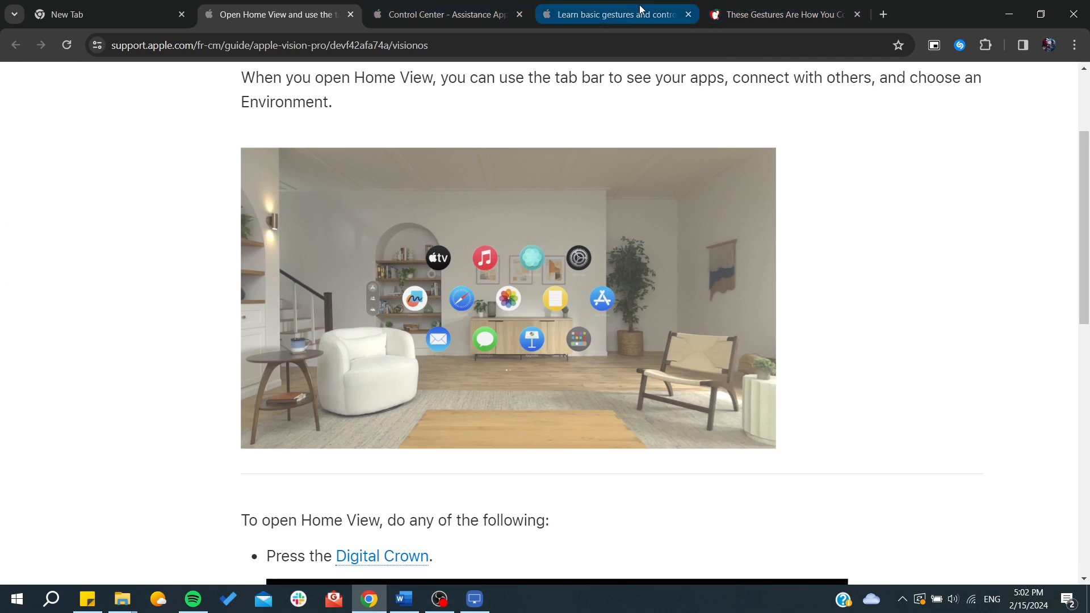
Scroll the Home View guide near its app-grid picture and tab bar introduction.
{"action": "scroll", "scroll_direction": "down", "scroll_amount": 3}
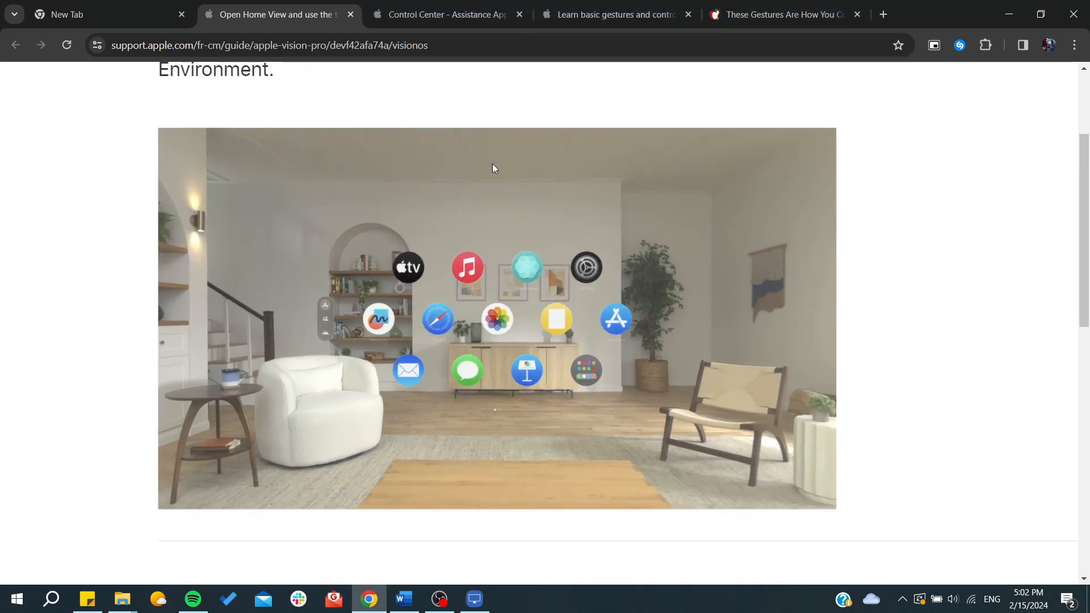